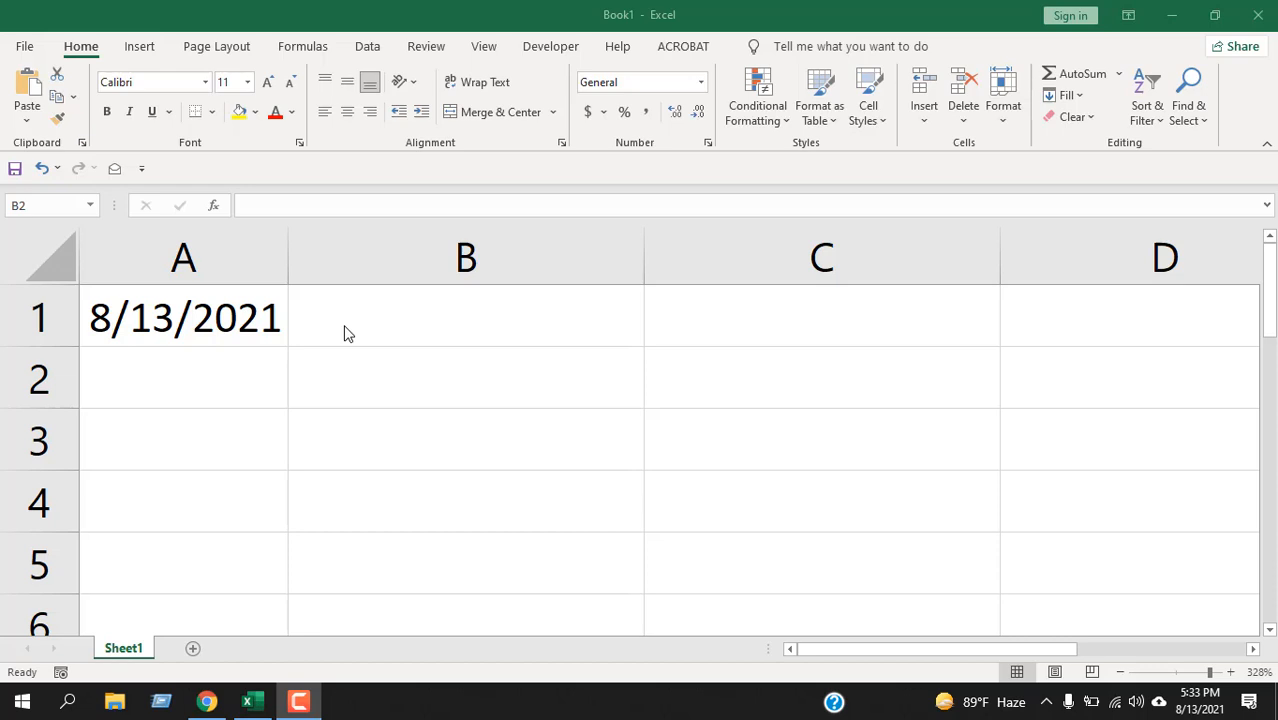
Step: Review A1's date and the system calendar's weekday, then select B1 for the new formula
{"action": "left_click", "coordinate": [184, 316]}
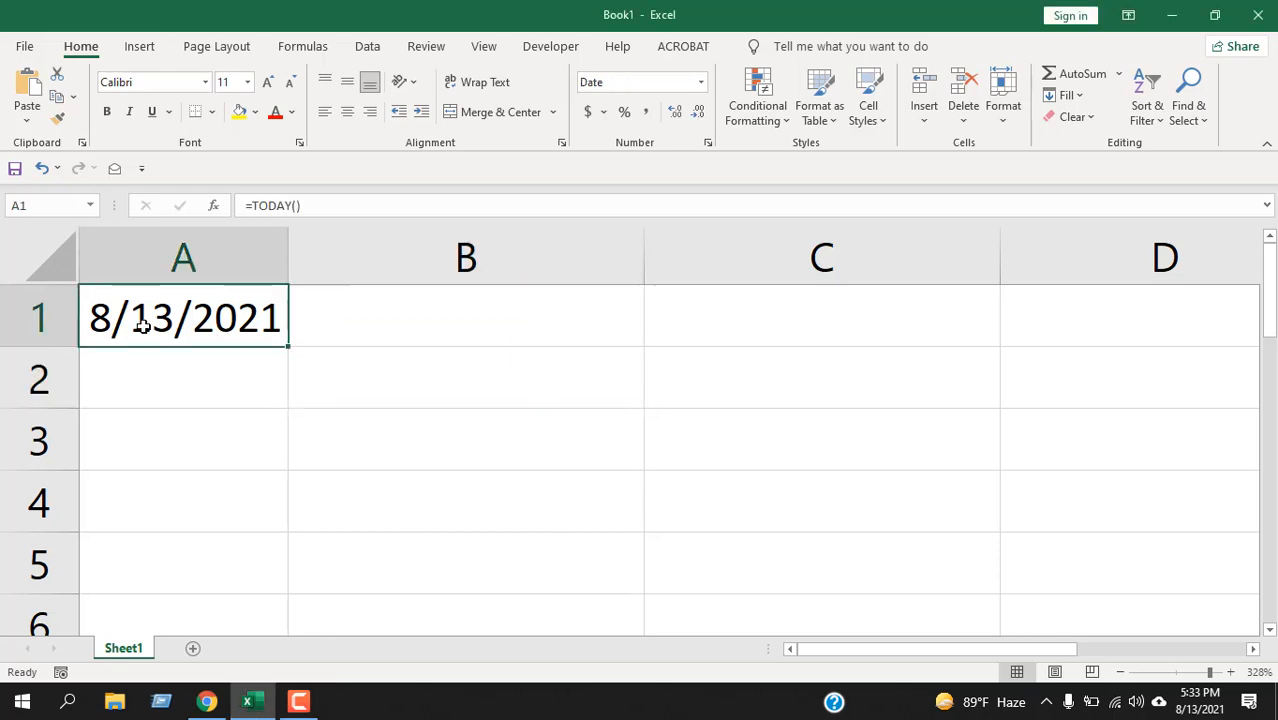
{"action": "mouse_move", "coordinate": [212, 336]}
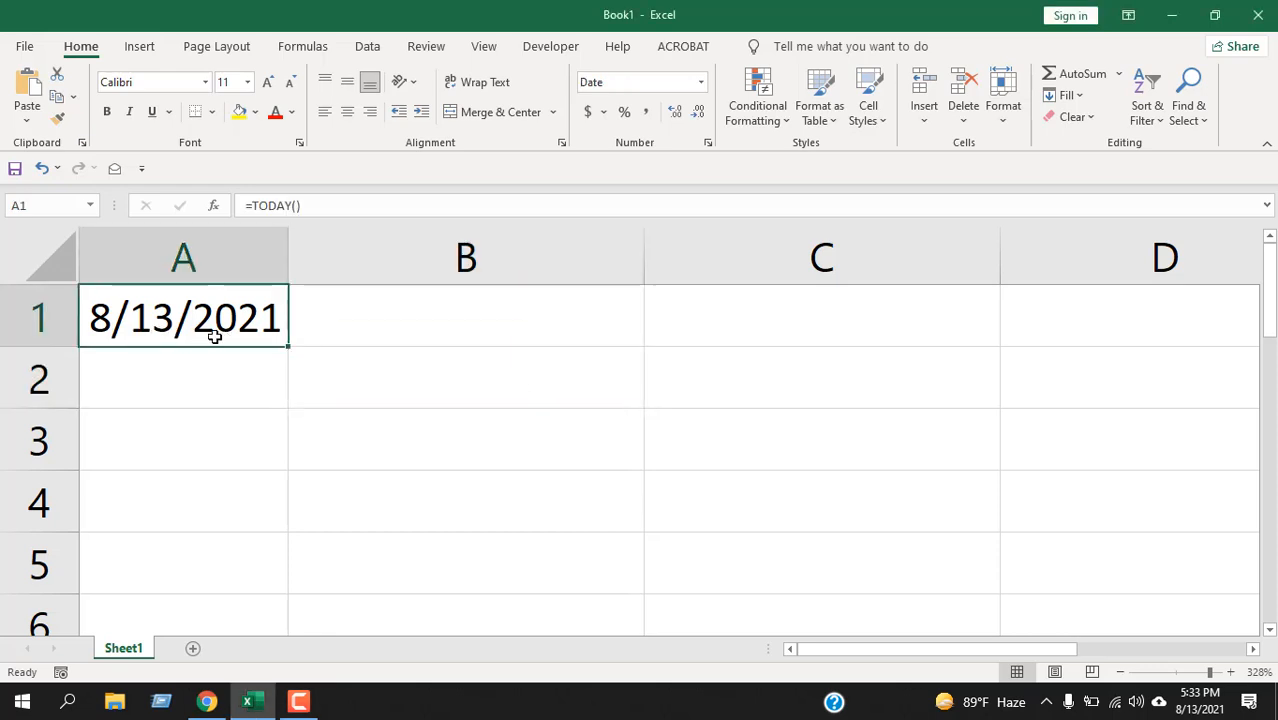
{"action": "left_click", "coordinate": [466, 316]}
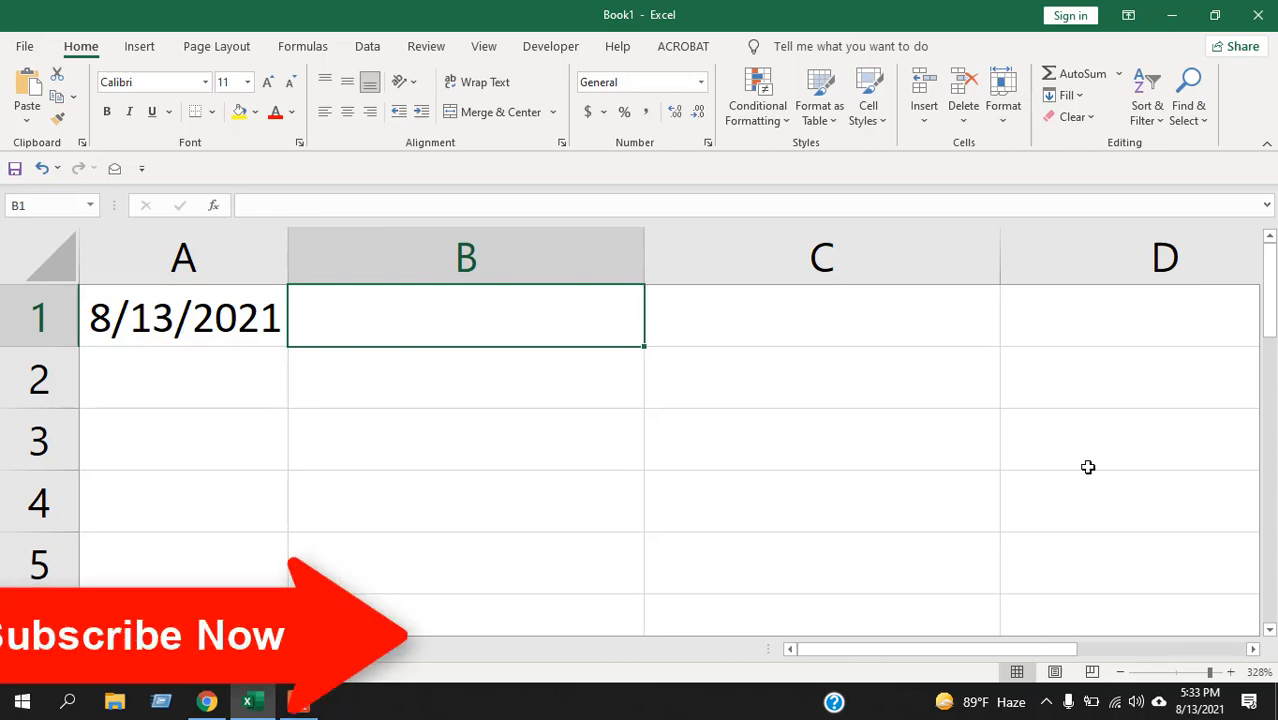
{"action": "left_click", "coordinate": [1202, 700]}
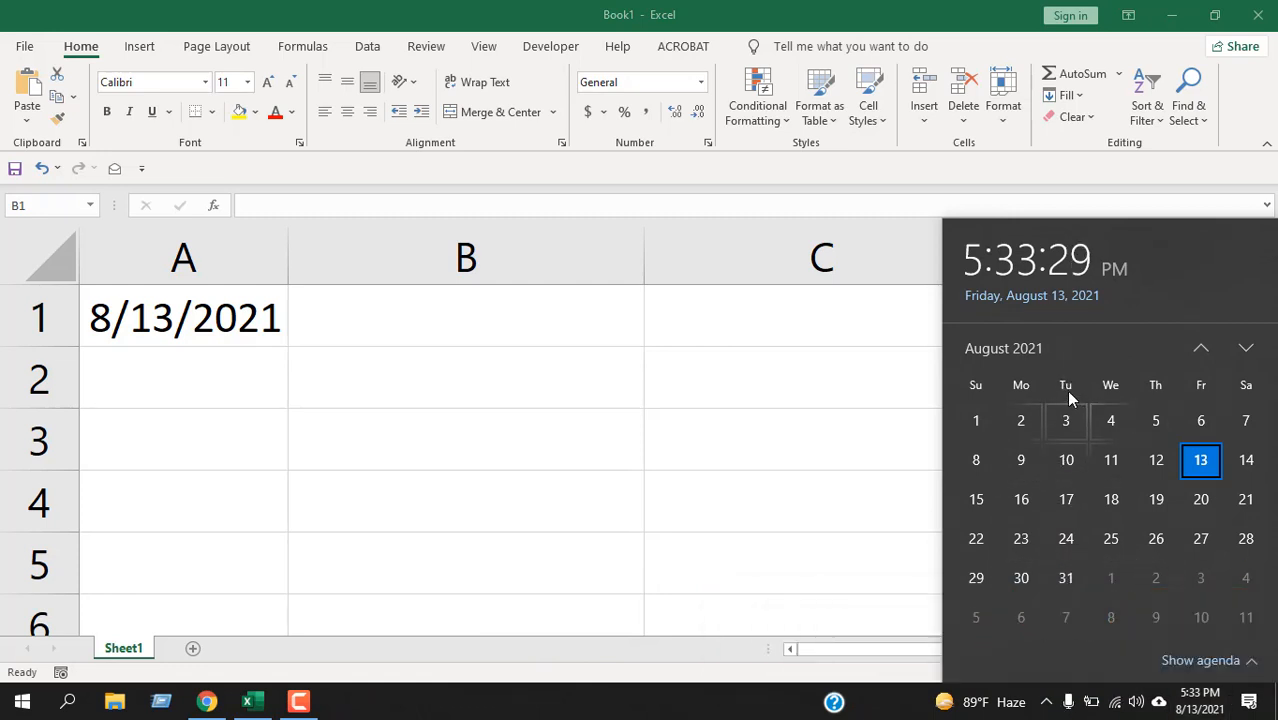
{"action": "left_click", "coordinate": [464, 316]}
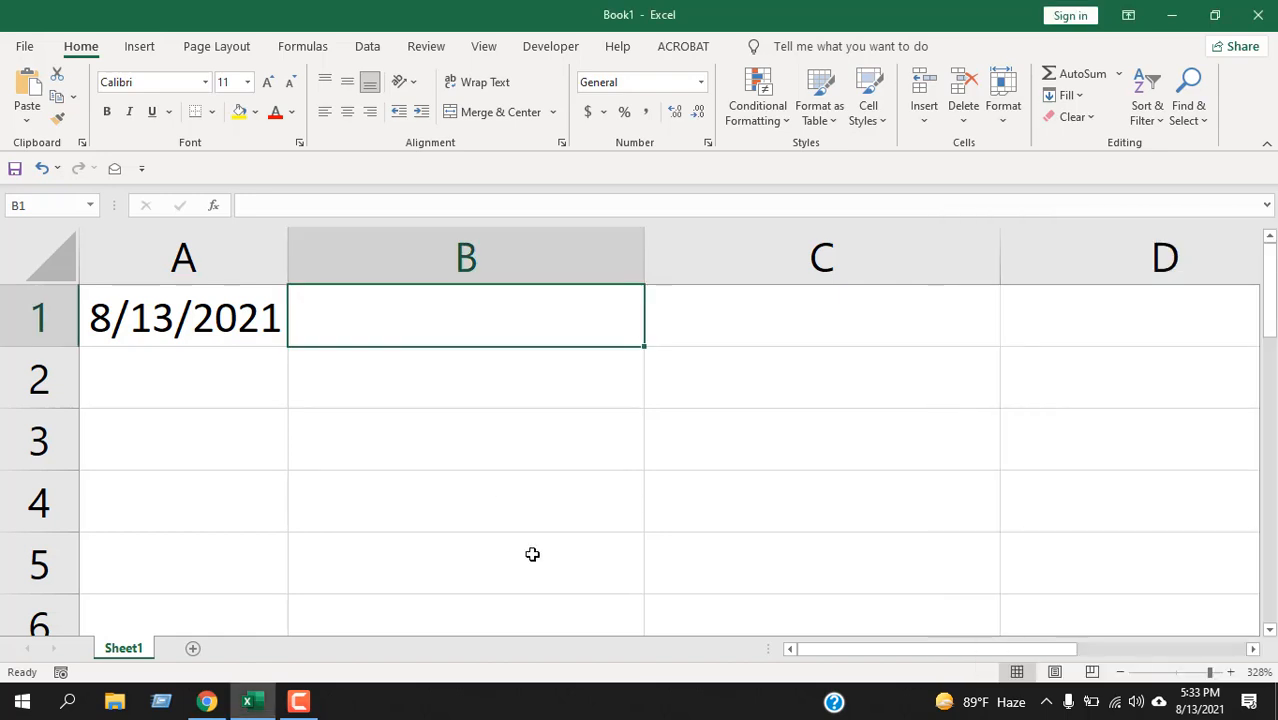
{"action": "left_click", "coordinate": [184, 316]}
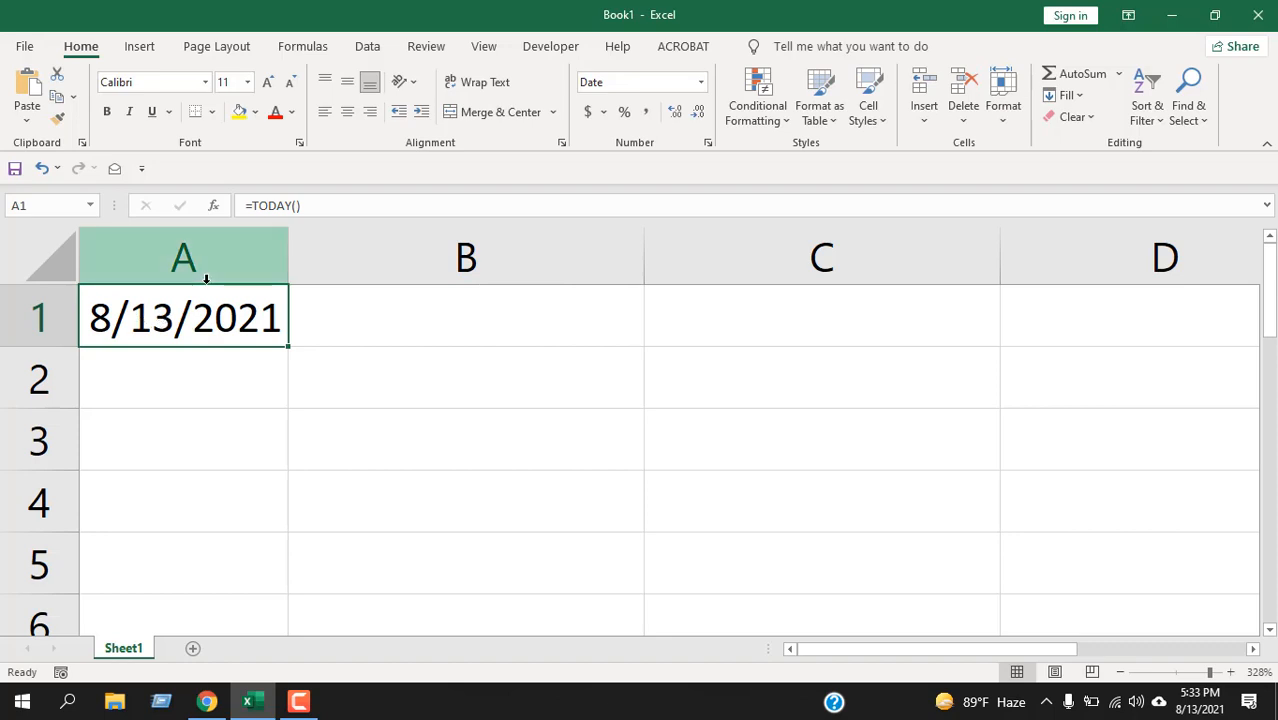
{"action": "left_click", "coordinate": [464, 316]}
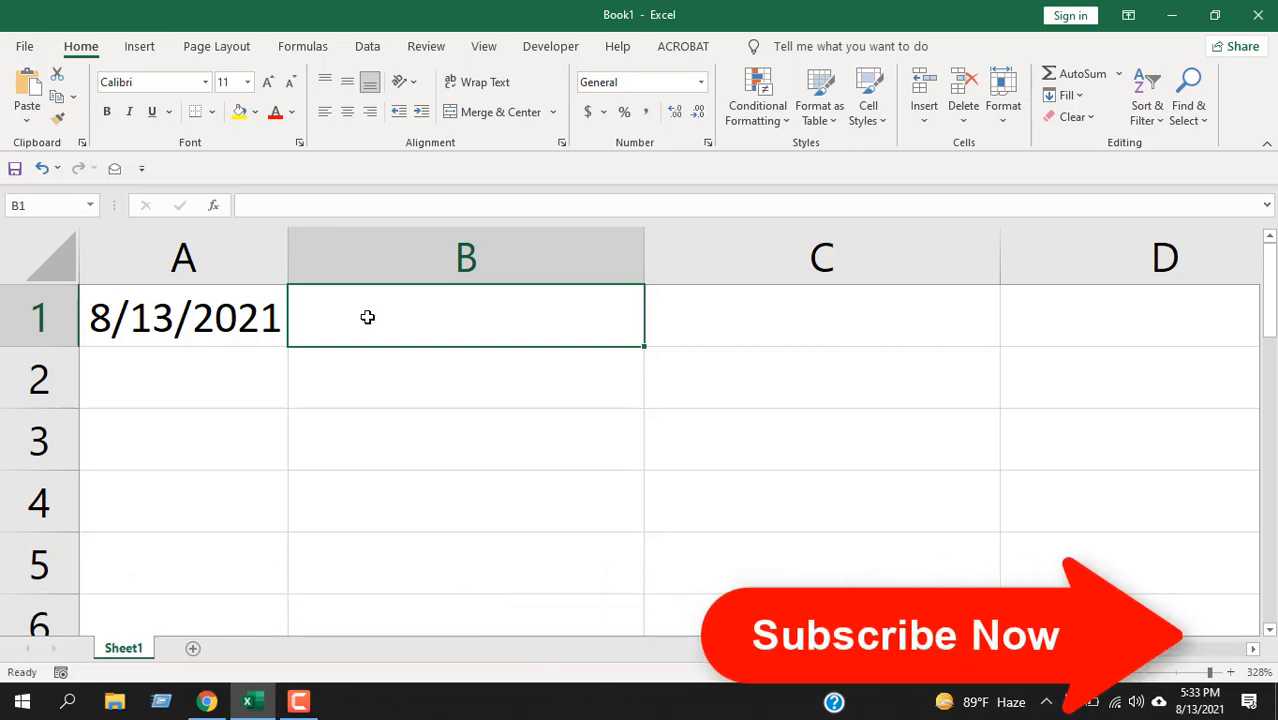
Step: Enter =EOMONTH(A1,0) in B1, returning the serial number 44439
{"action": "type", "text": "="}
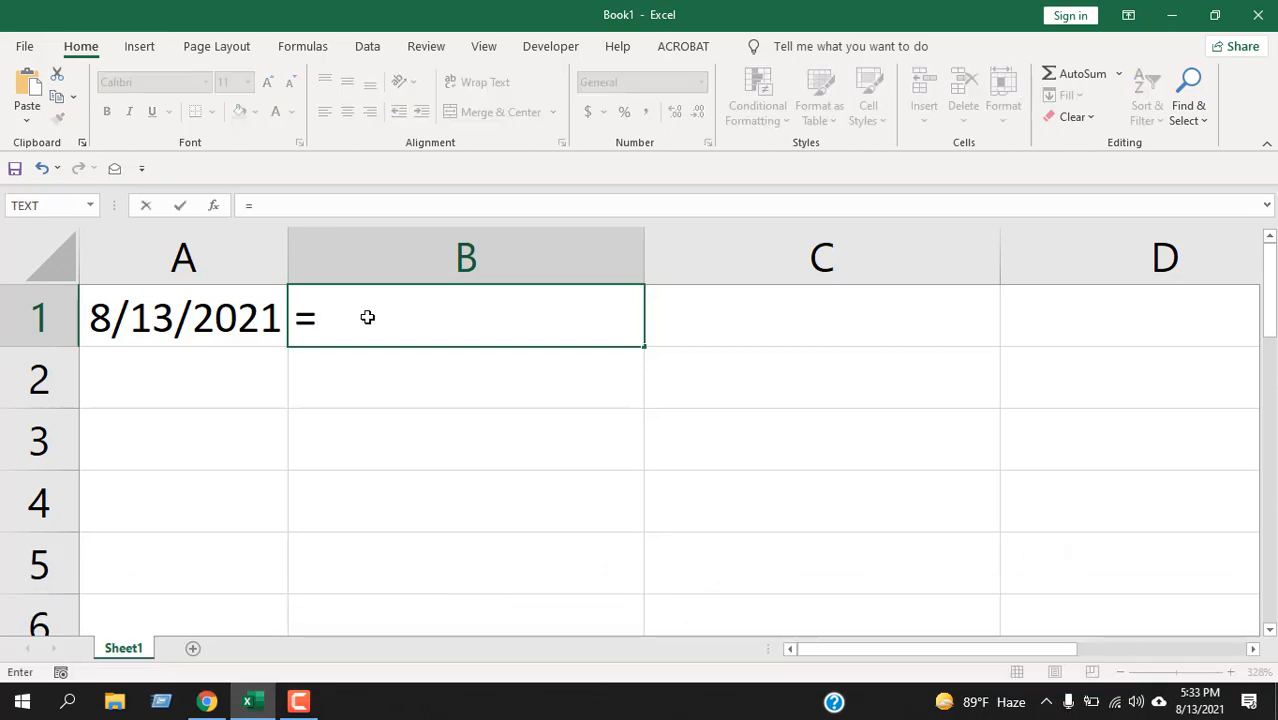
{"action": "type", "text": "Eo"}
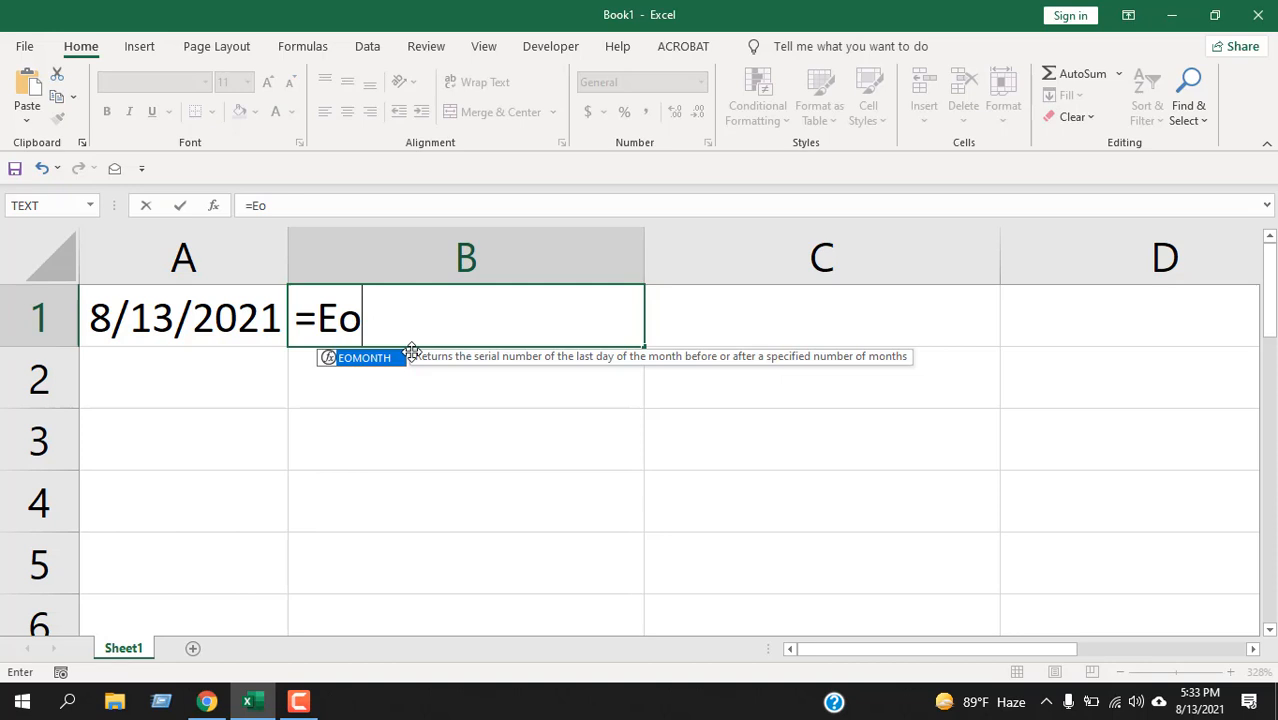
{"action": "type", "text": "MONTH(A1"}
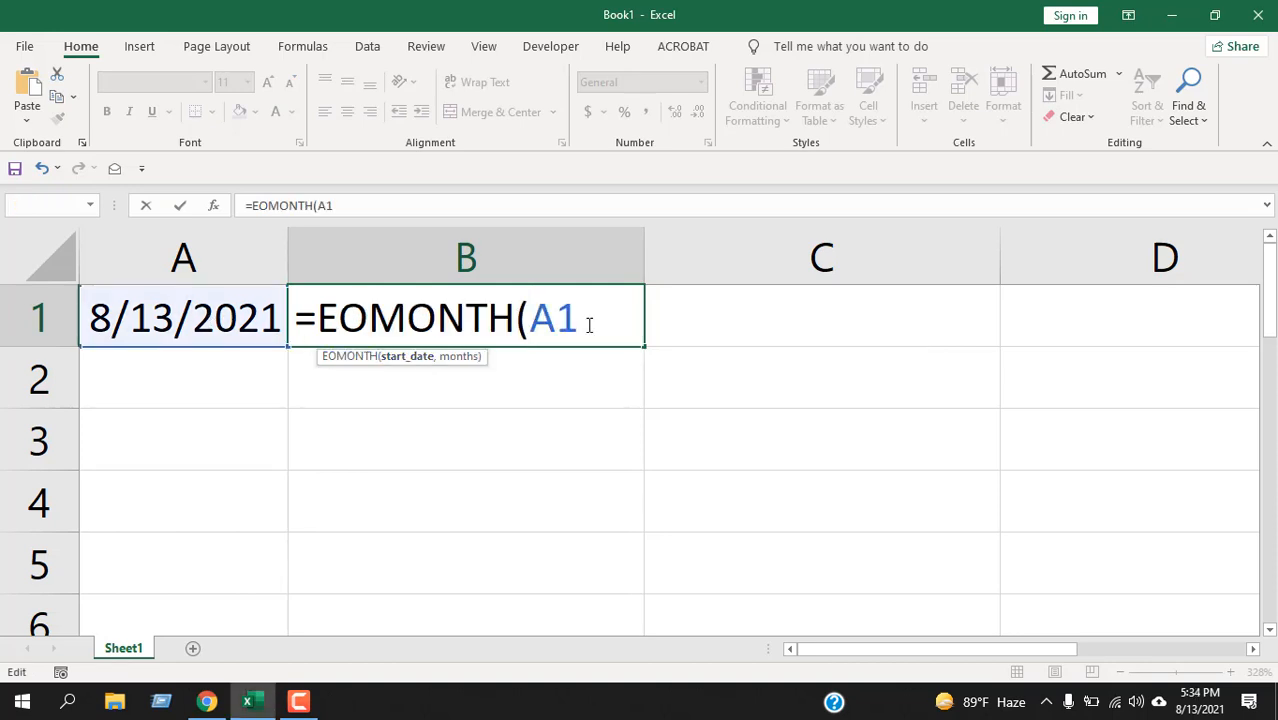
{"action": "type", "text": ",0"}
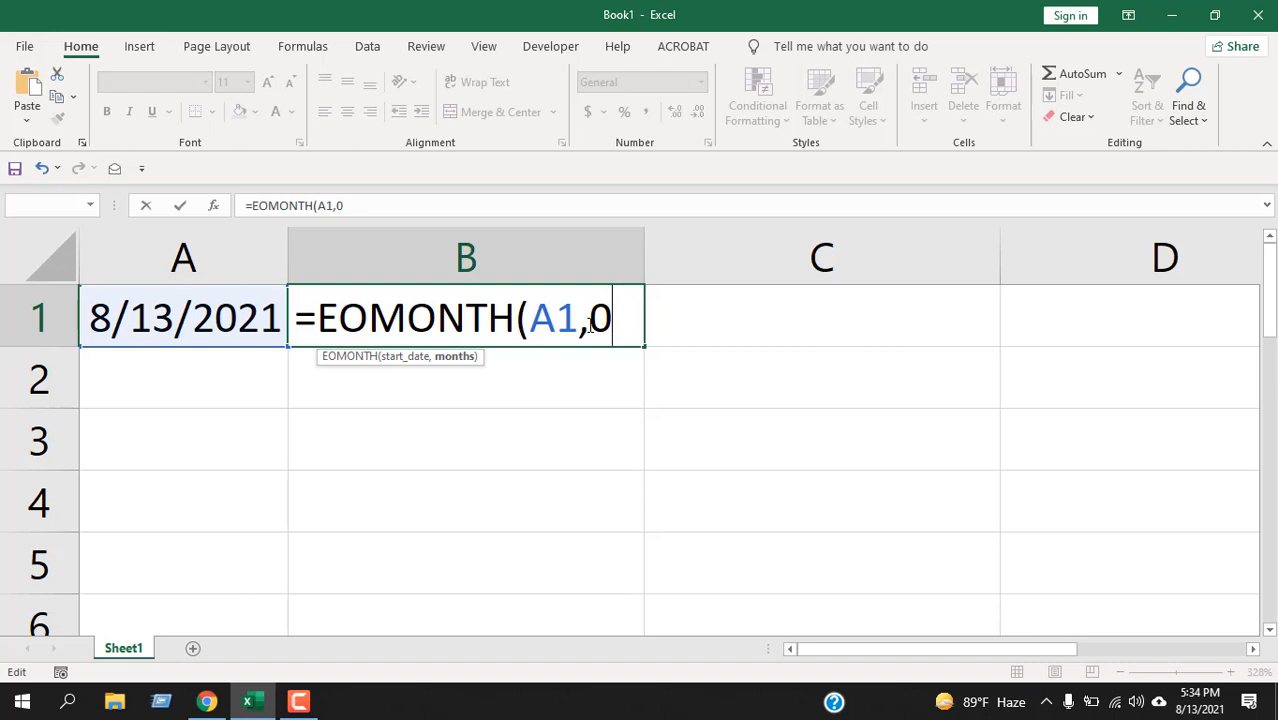
{"action": "mouse_move", "coordinate": [676, 320]}
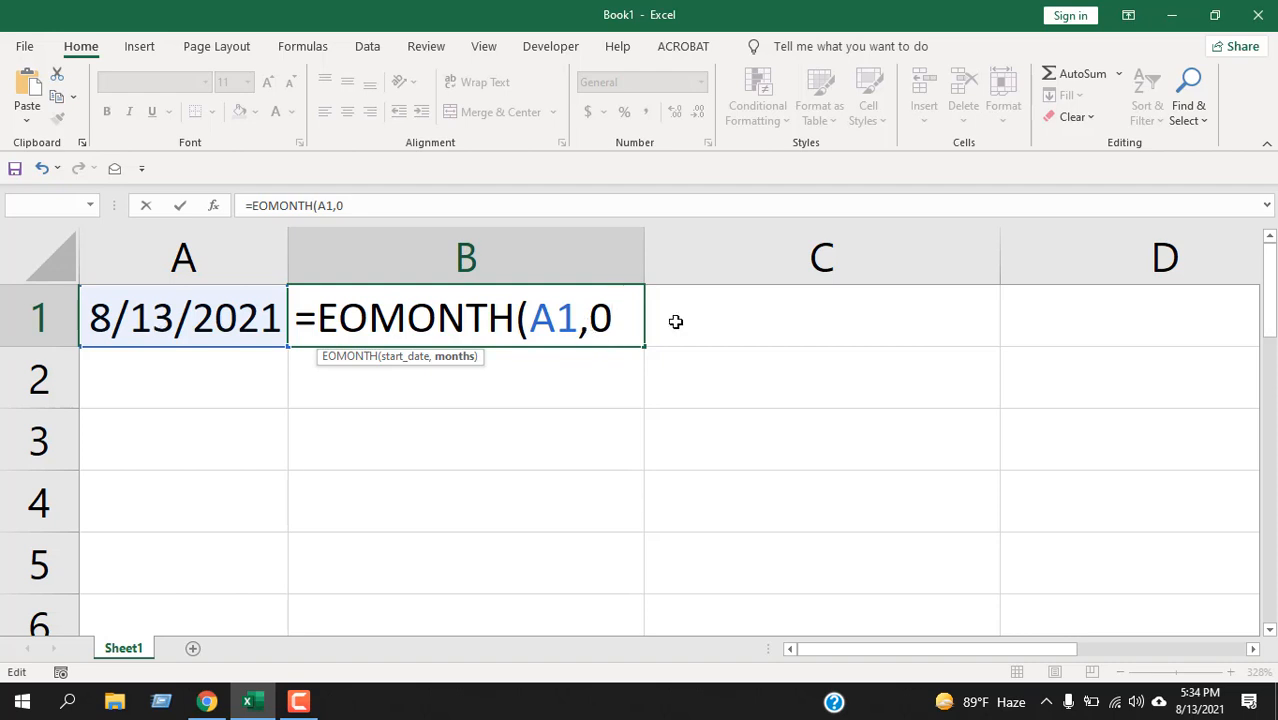
{"action": "key", "text": "Return"}
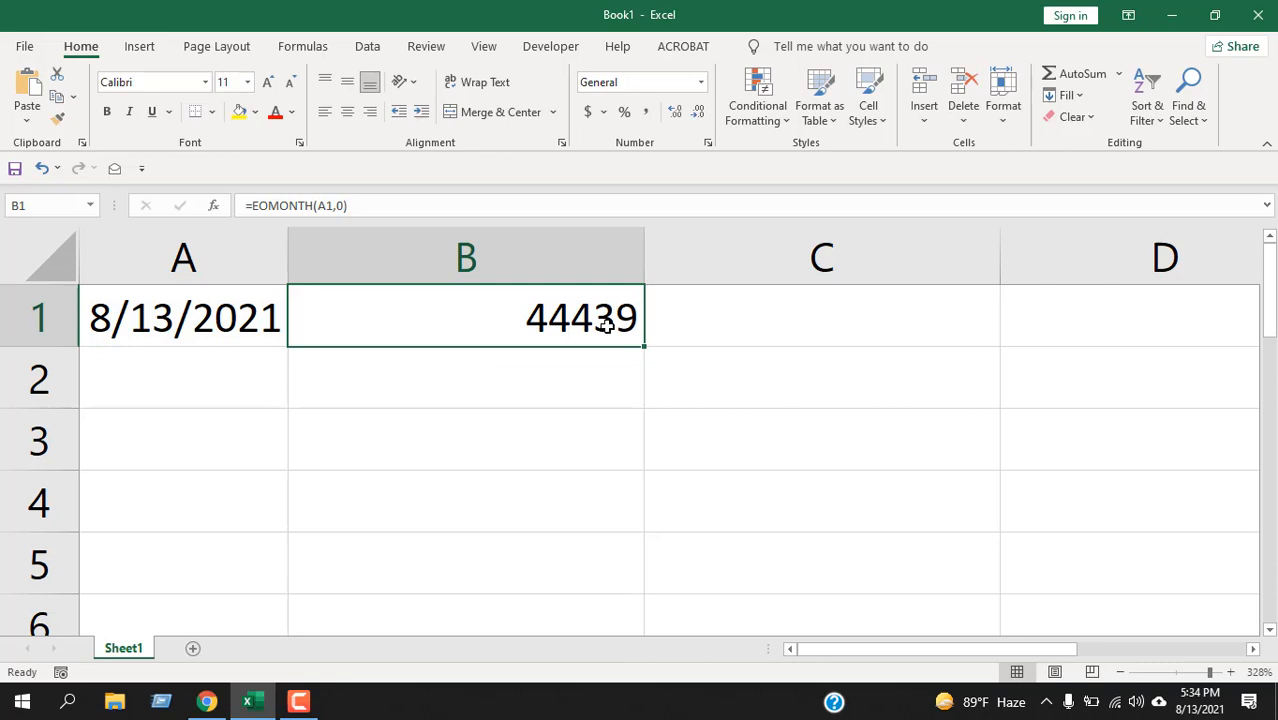
{"action": "mouse_move", "coordinate": [676, 110]}
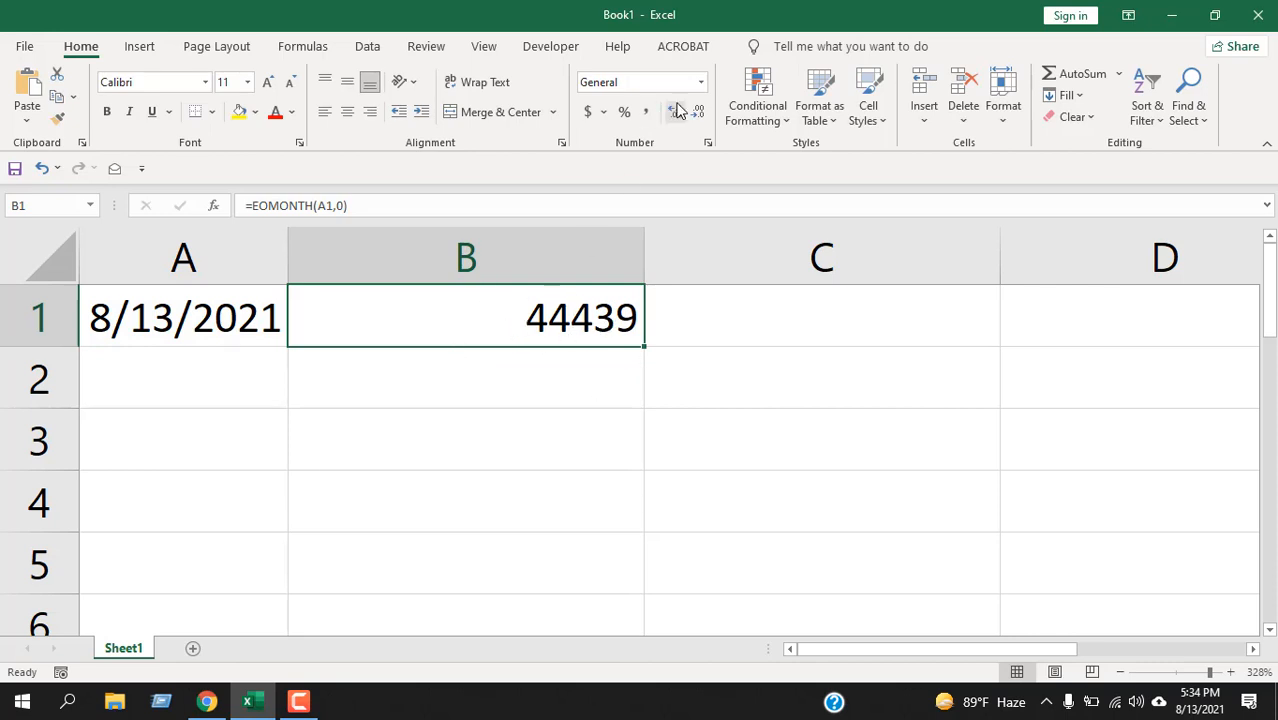
Step: Format B1 as Short Date so the result reads 8/31/2021
{"action": "left_click", "coordinate": [700, 82]}
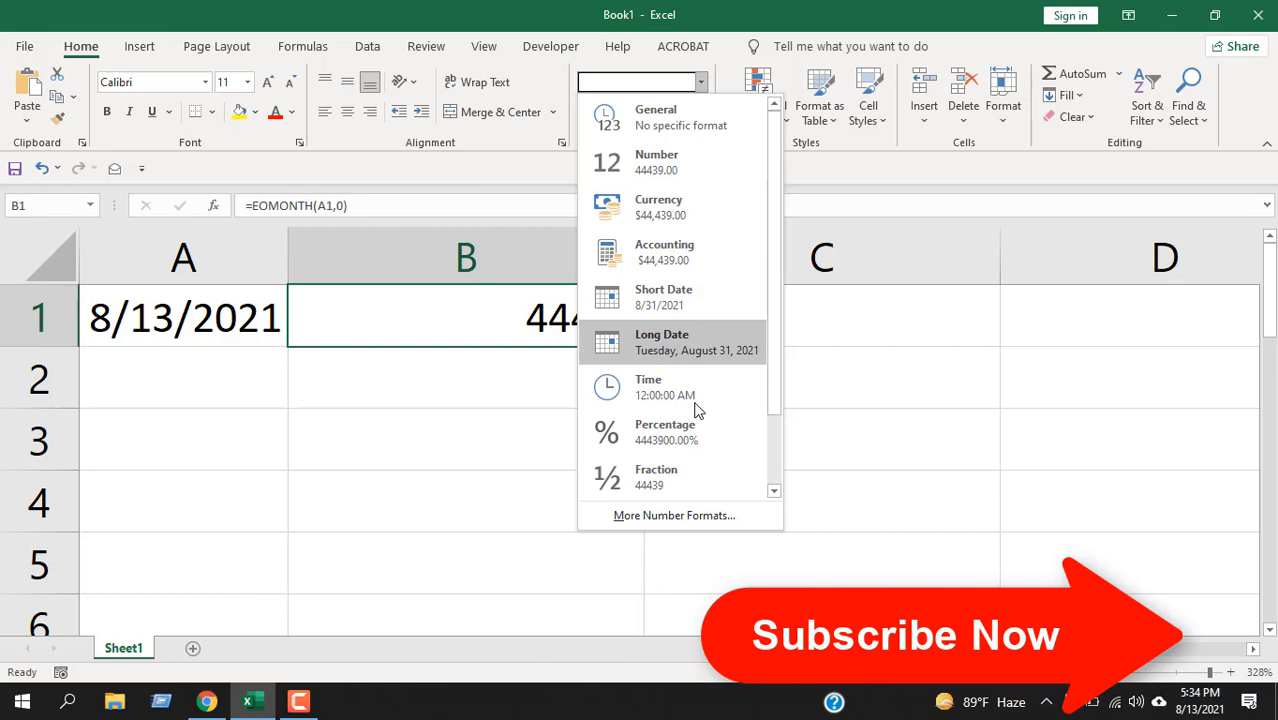
{"action": "left_click", "coordinate": [664, 296]}
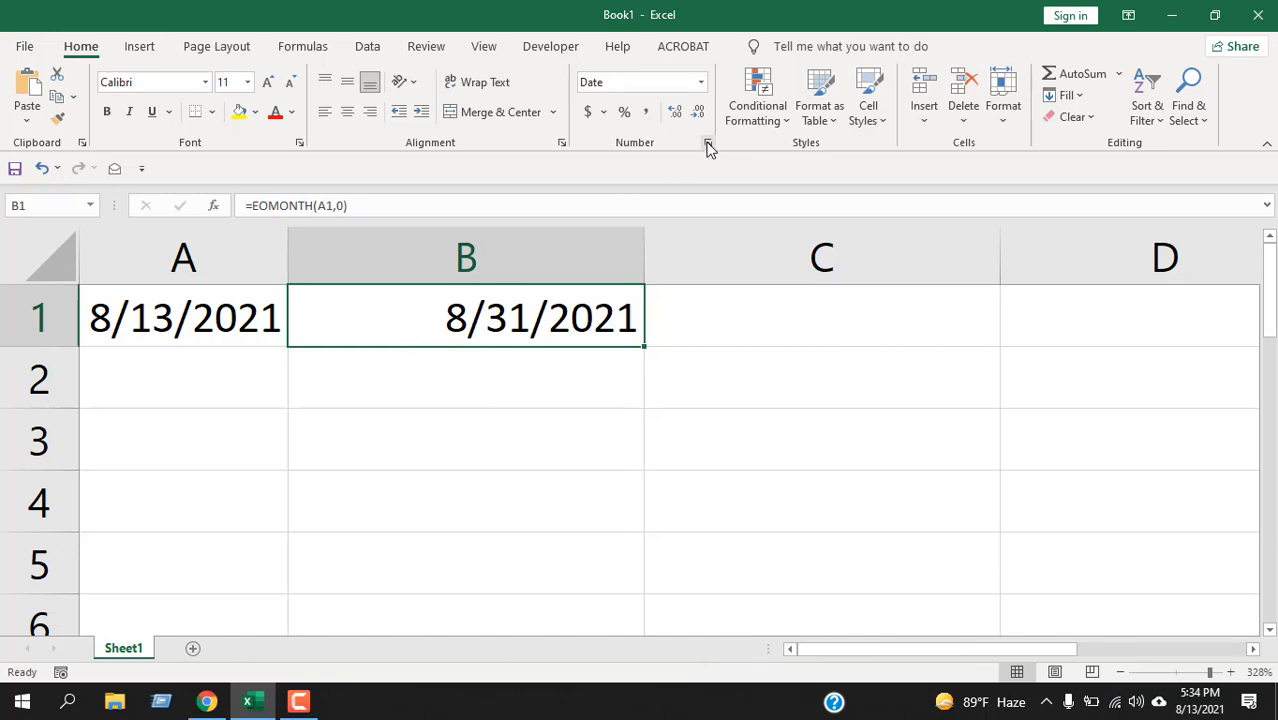
Step: Apply a custom dddd number format to B1 so it shows 'Tuesday'
{"action": "left_click", "coordinate": [708, 142]}
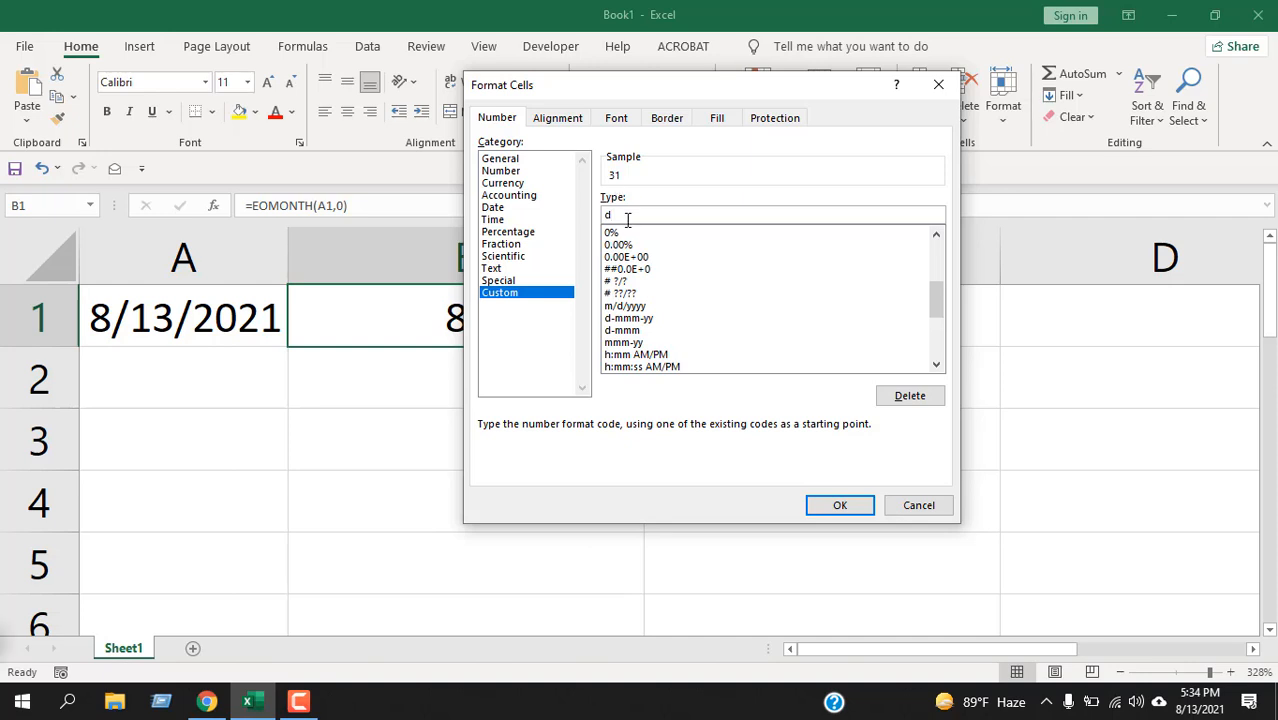
{"action": "type", "text": "d"}
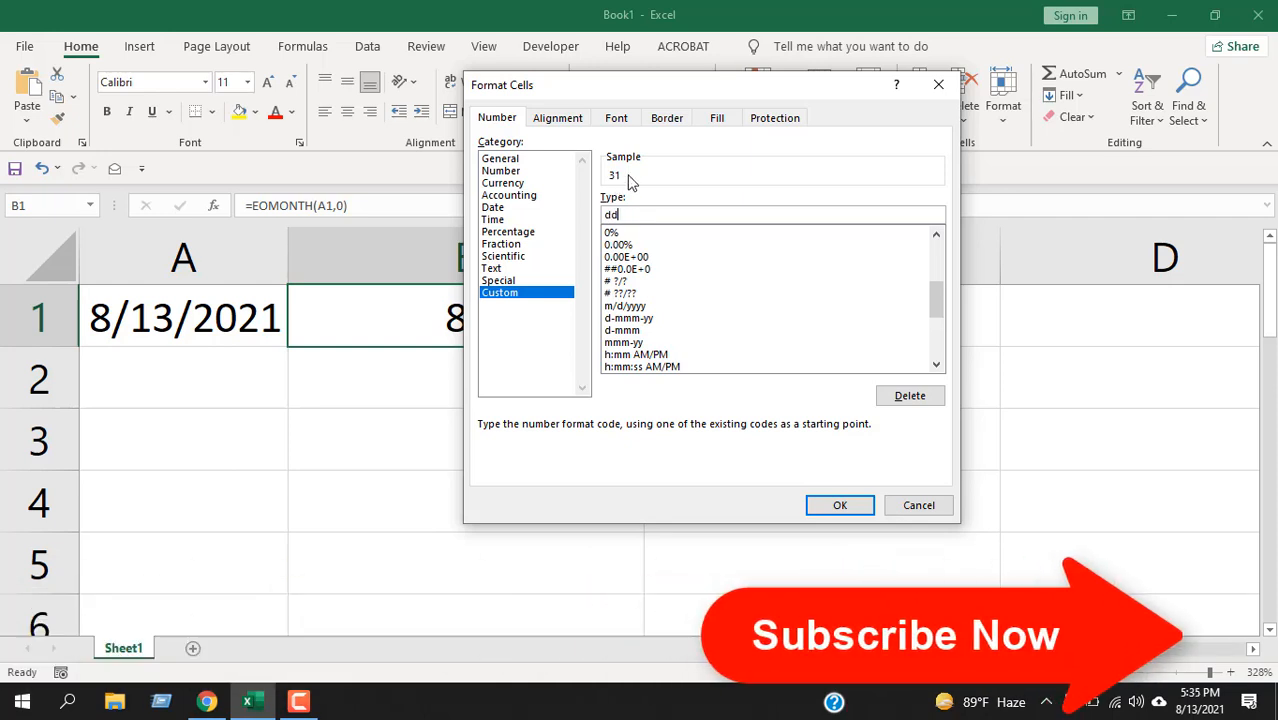
{"action": "type", "text": "d"}
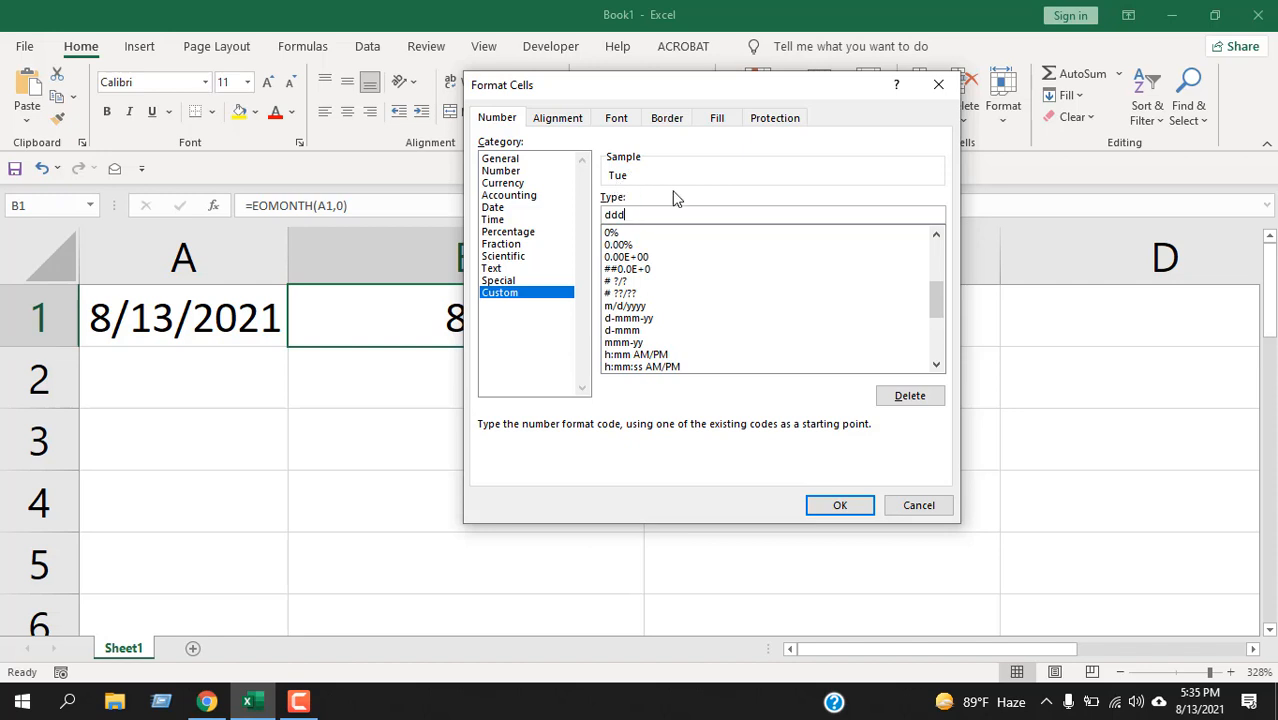
{"action": "type", "text": "d"}
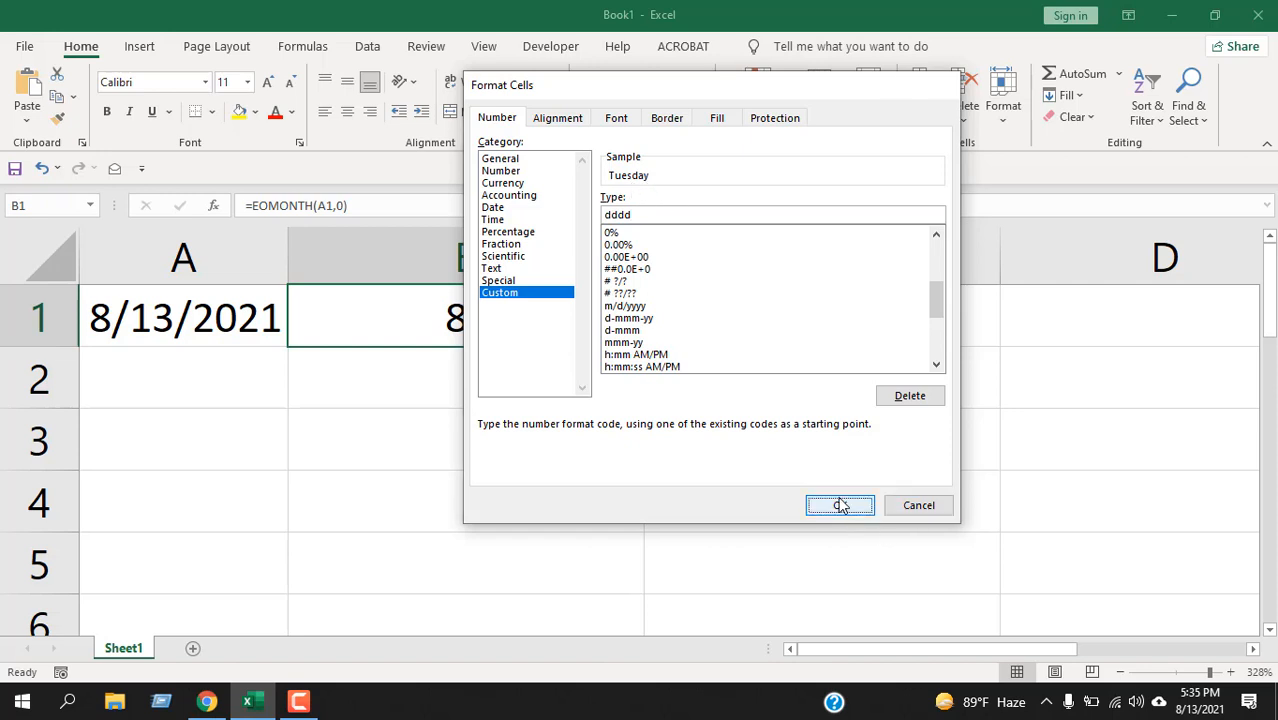
{"action": "left_click", "coordinate": [840, 504]}
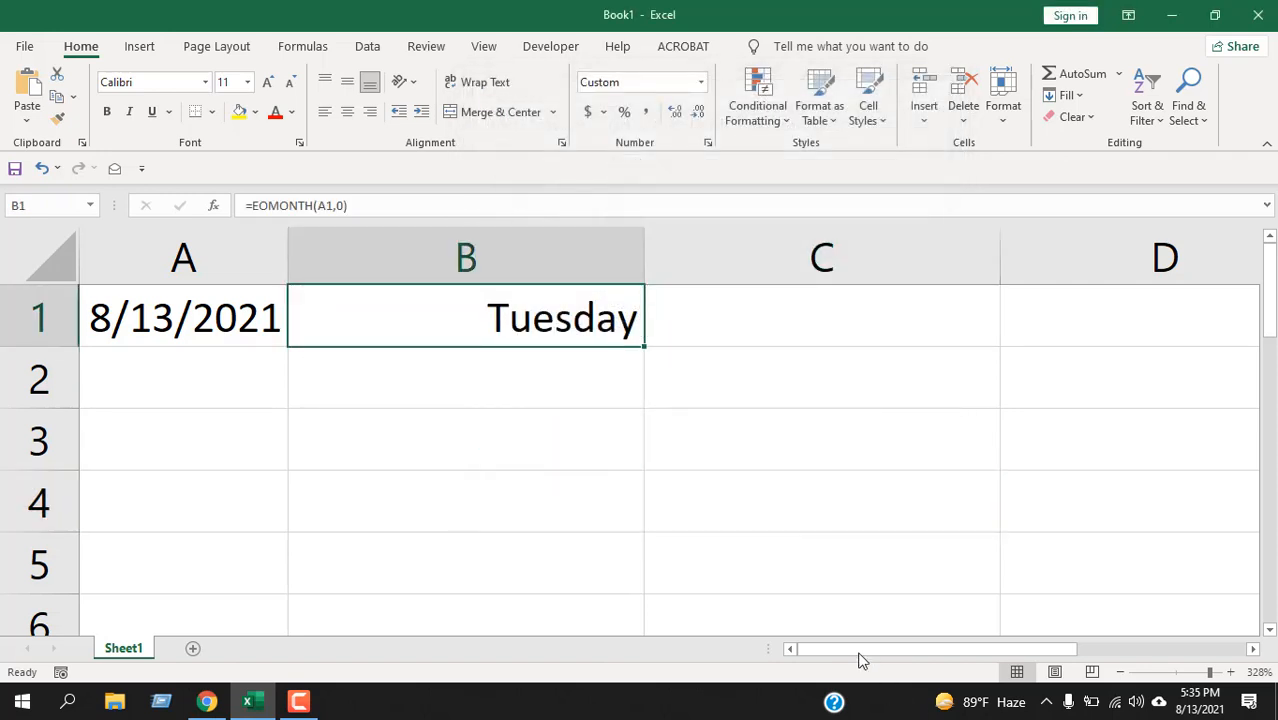
{"action": "mouse_move", "coordinate": [434, 492]}
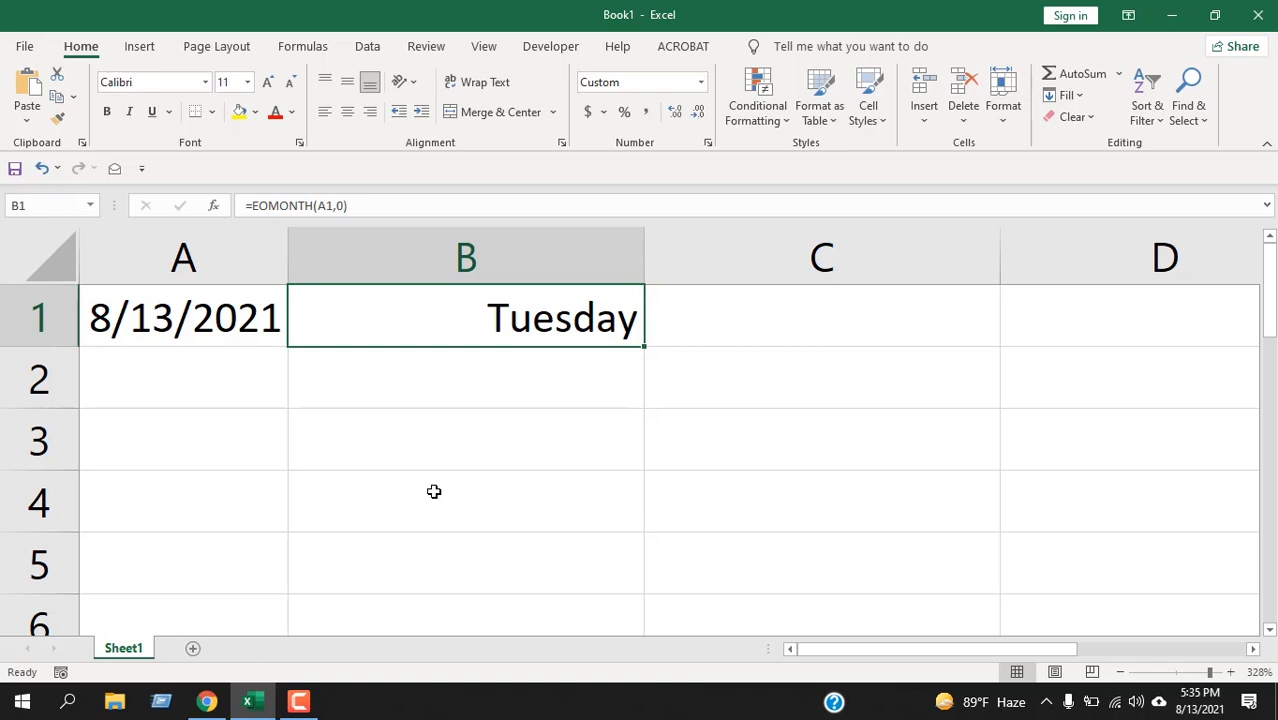